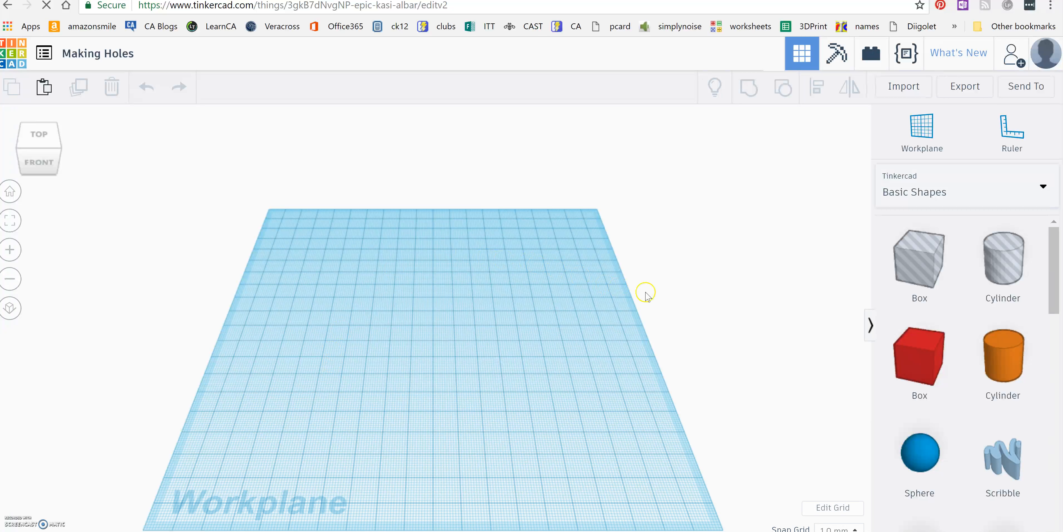
# Step: Place a red box on the workplane and stretch it into a flat slab of about 61 × 58
pyautogui.click(919, 360)
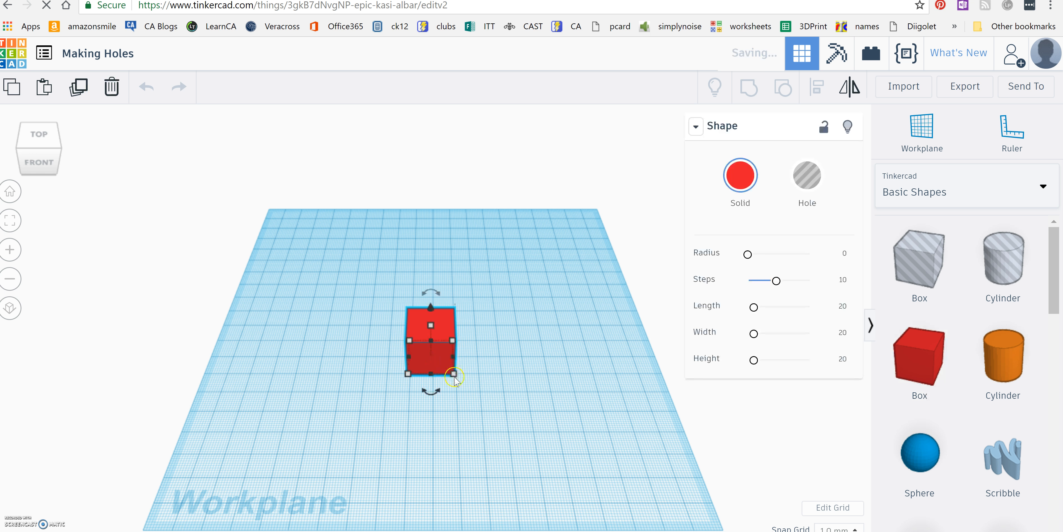
pyautogui.moveTo(456, 374); pyautogui.dragTo(567, 451)
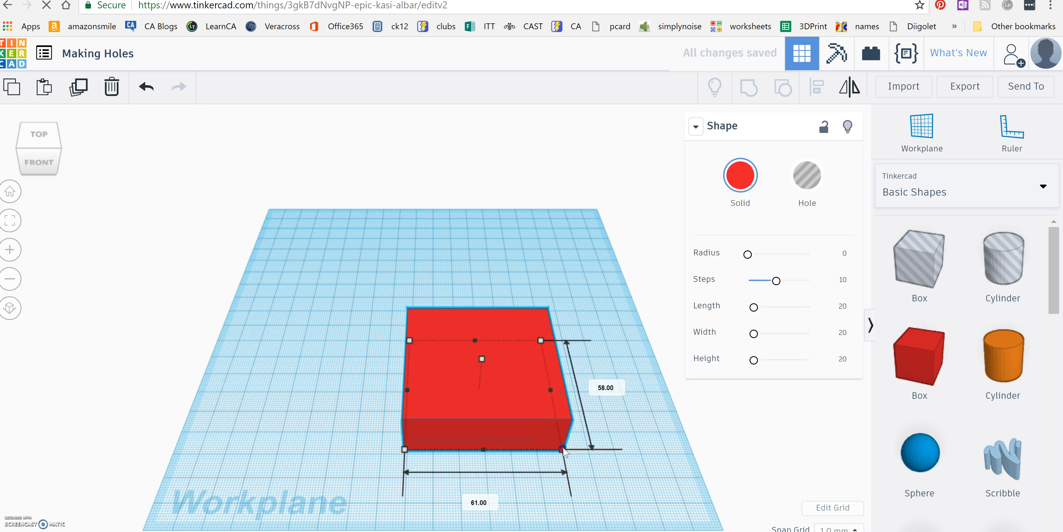
pyautogui.click(626, 421)
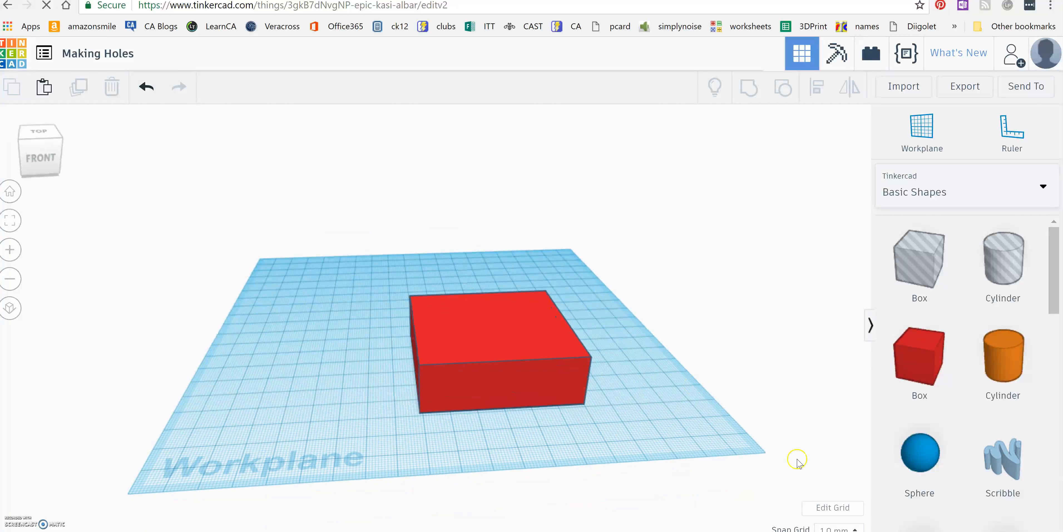
pyautogui.moveTo(1002, 359)
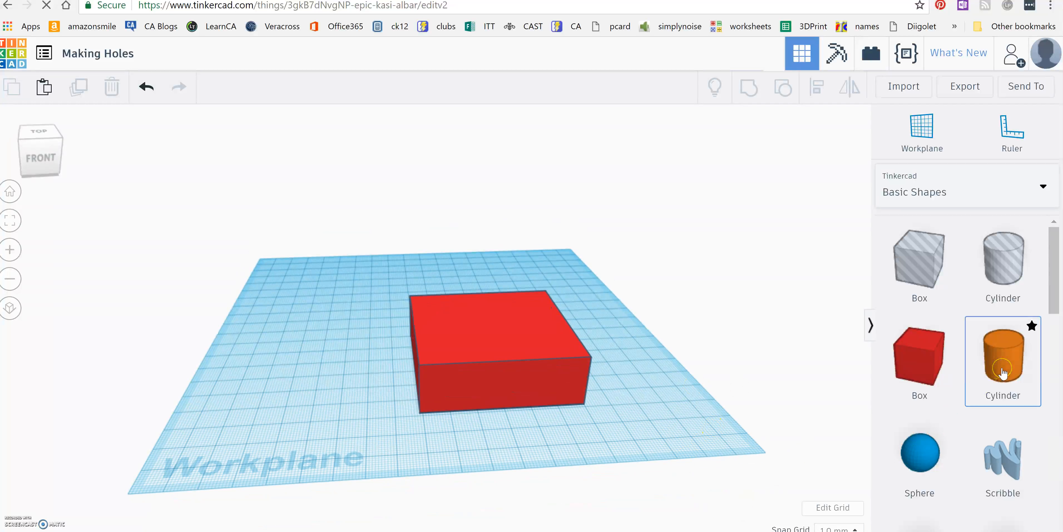
# Step: Drop a round roof from Basic Shapes onto the workplane in front of the red block
pyautogui.click(1002, 263)
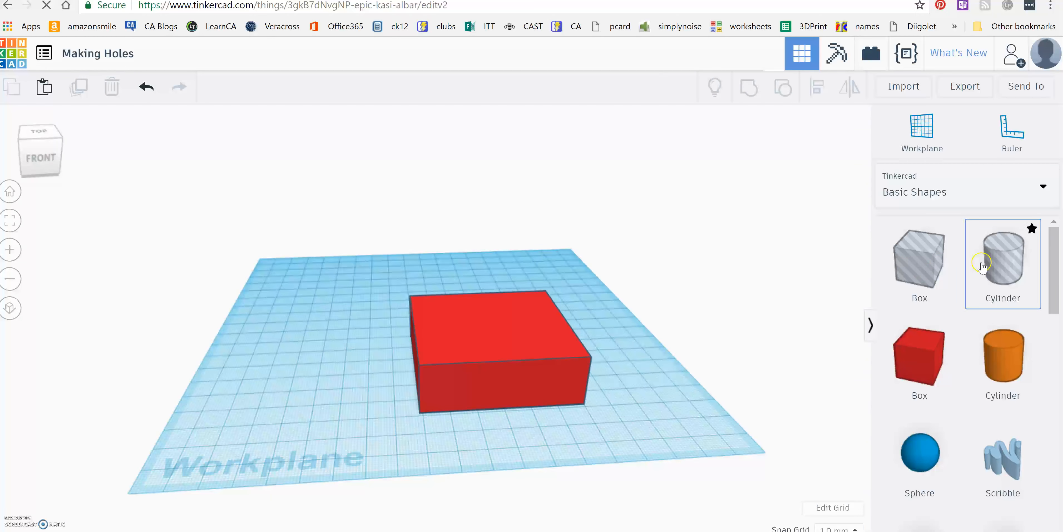
pyautogui.click(920, 264)
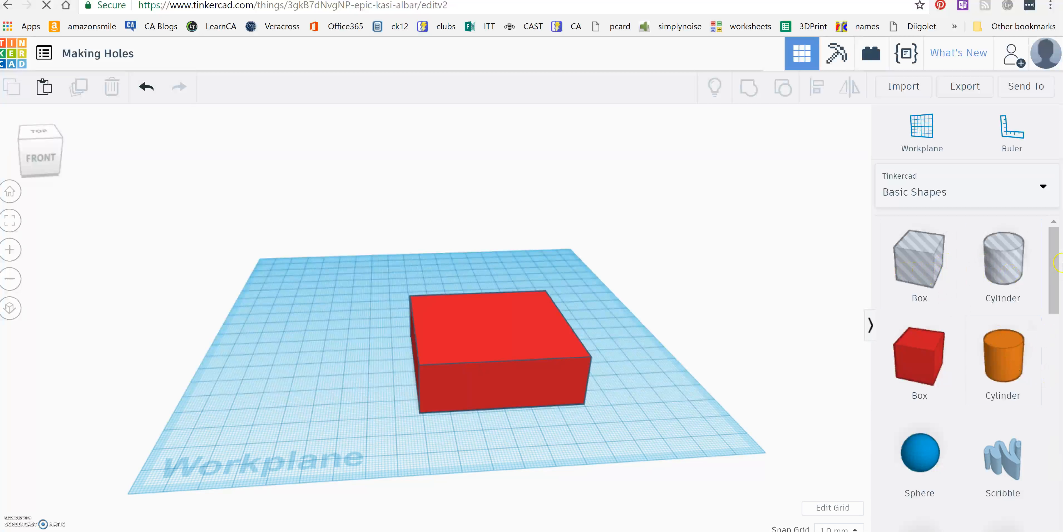
pyautogui.moveTo(1047, 300)
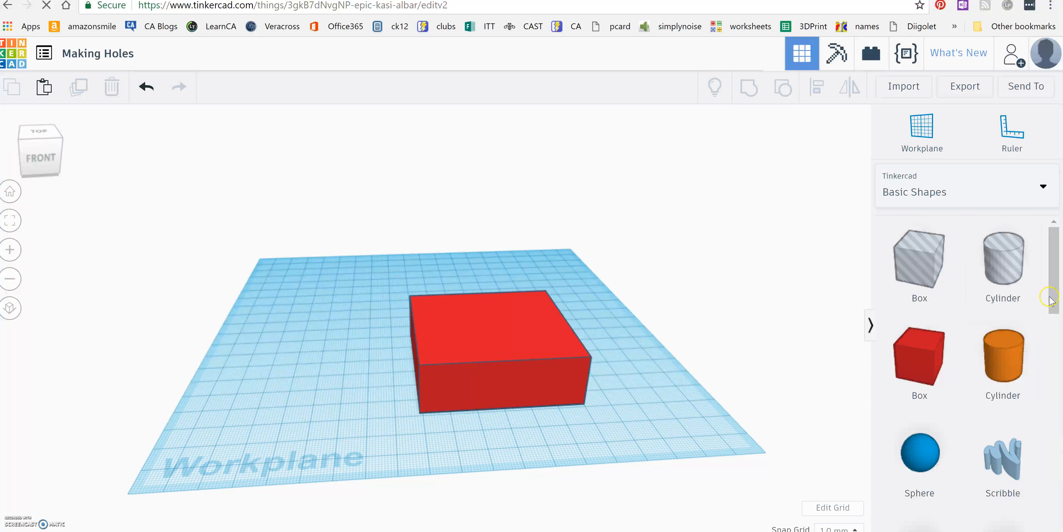
pyautogui.scroll(-3)
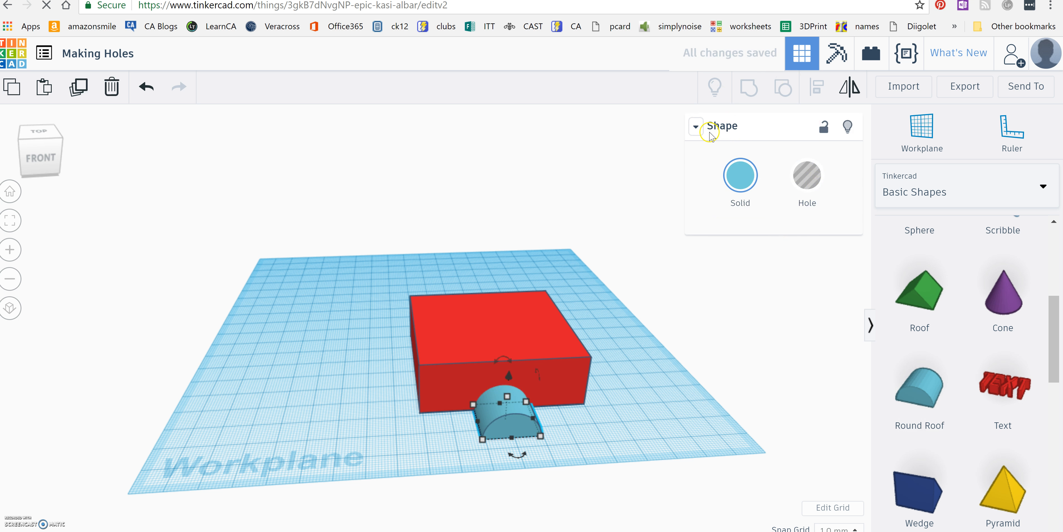
# Step: Make the round roof a hole, push it into the block's front face and group both into an arched cutout
pyautogui.click(806, 176)
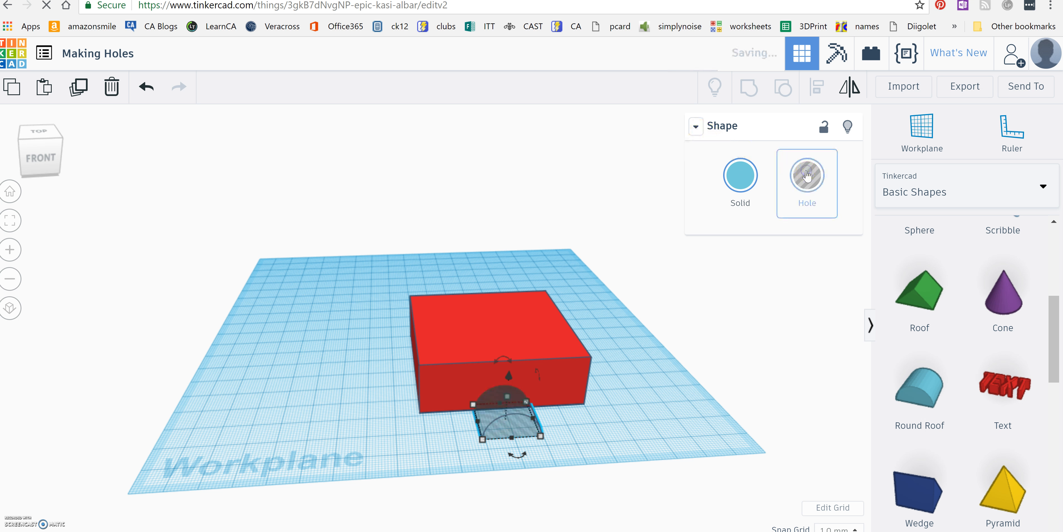
pyautogui.click(806, 175)
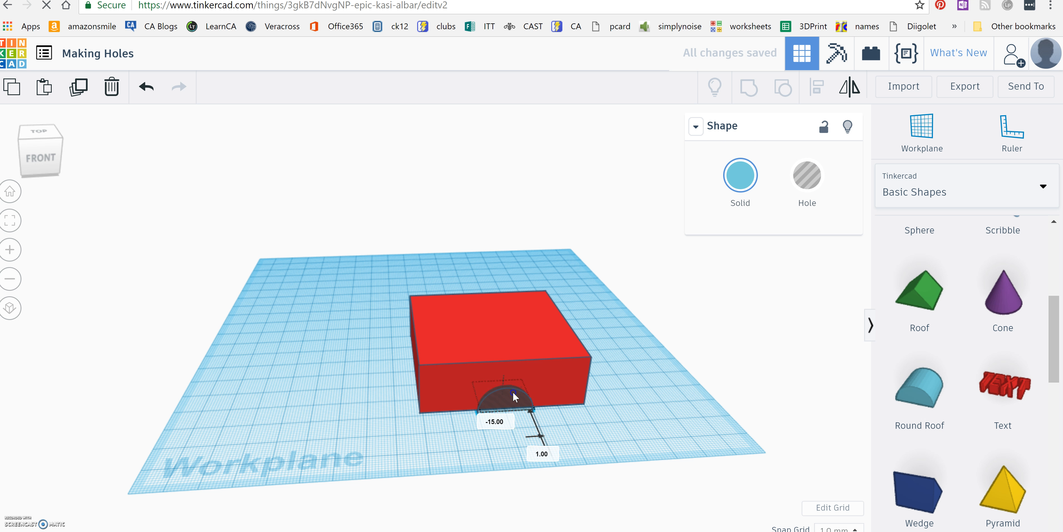
pyautogui.moveTo(514, 396); pyautogui.dragTo(515, 405)
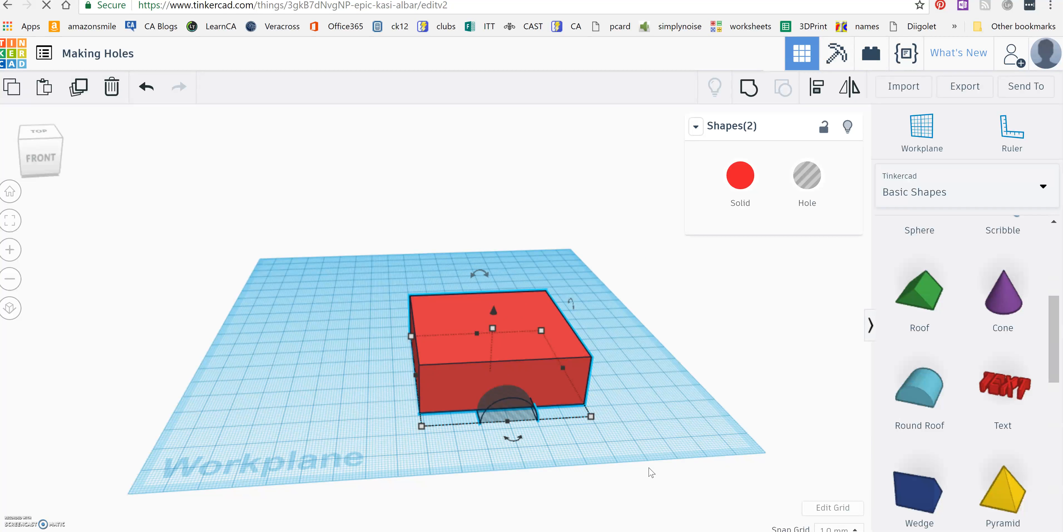
pyautogui.moveTo(747, 86)
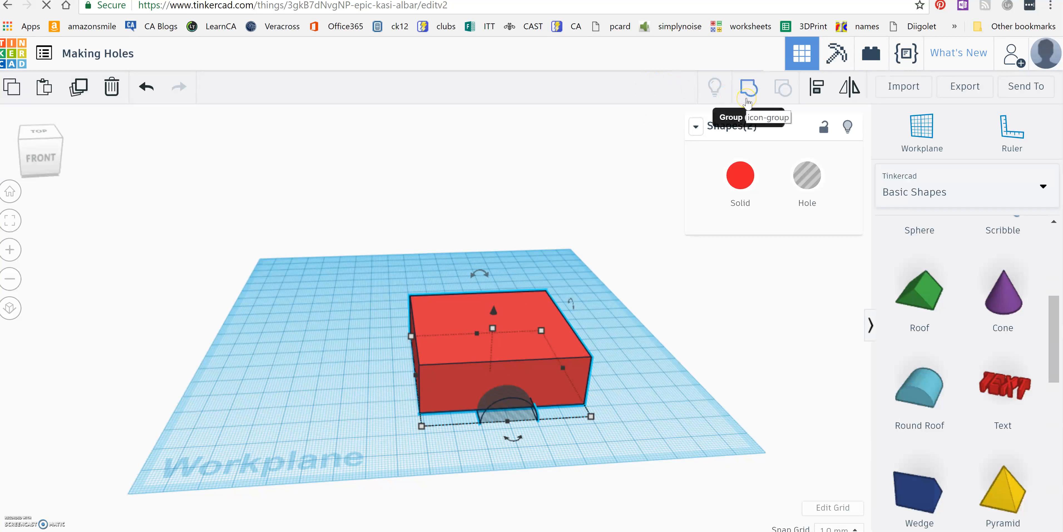
pyautogui.click(747, 87)
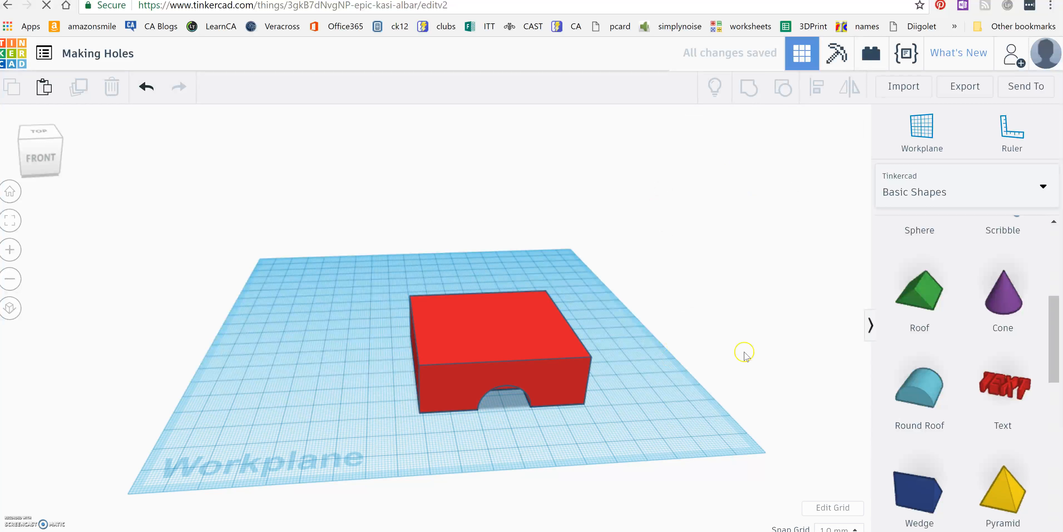
pyautogui.moveTo(750, 356)
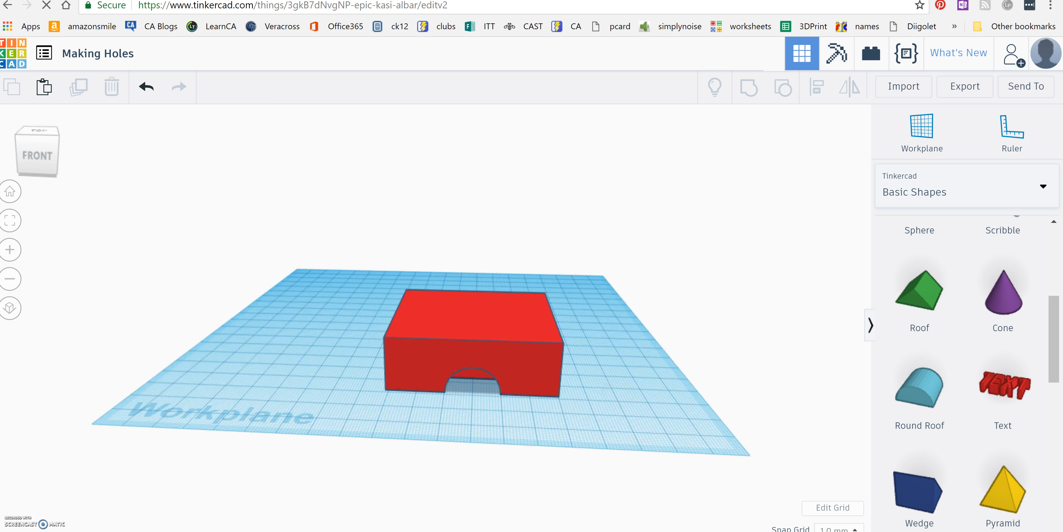
pyautogui.moveTo(488, 263)
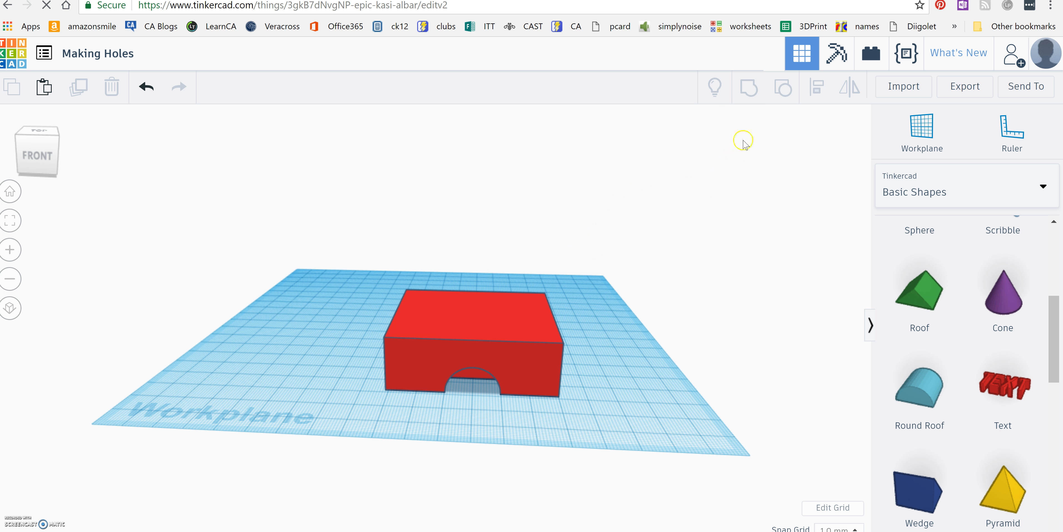
pyautogui.moveTo(749, 87)
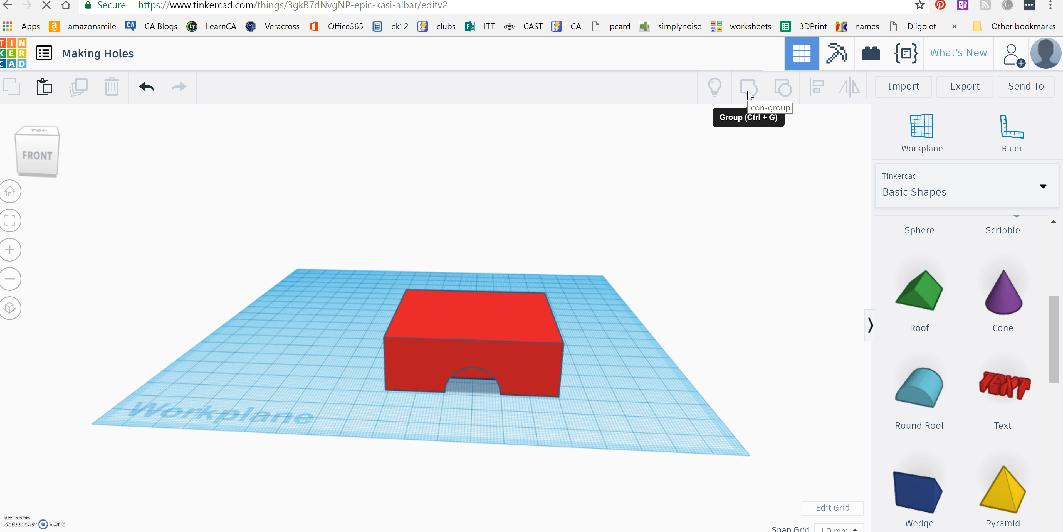